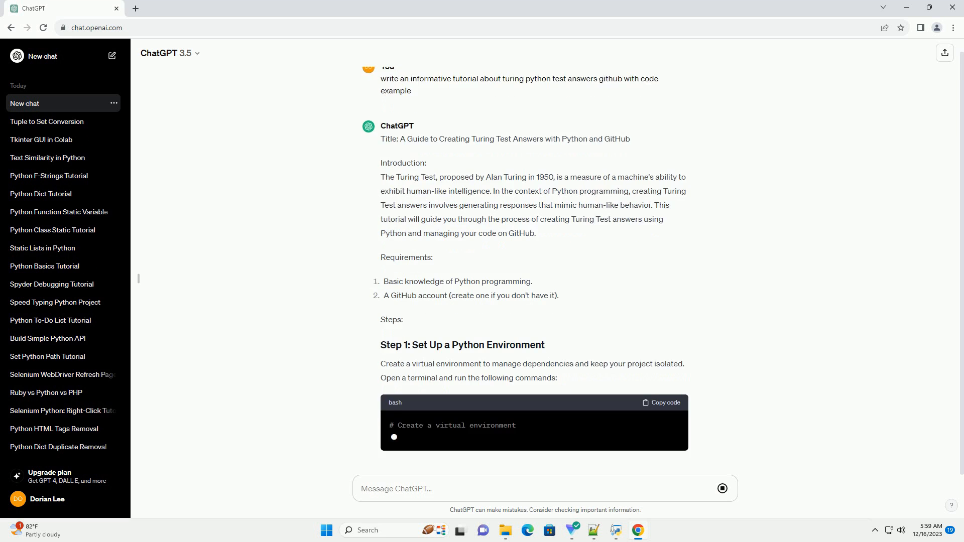
scroll("down", 3)
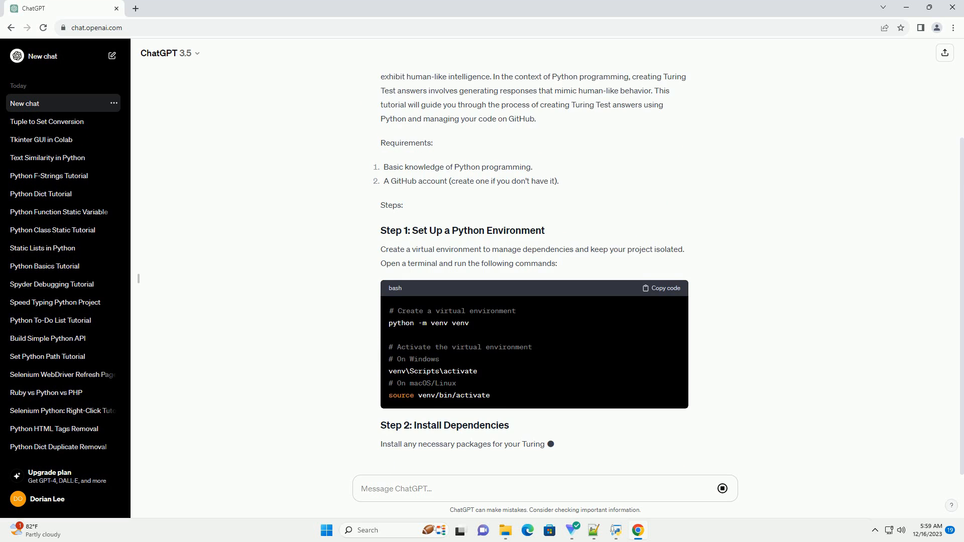
scroll("down", 3)
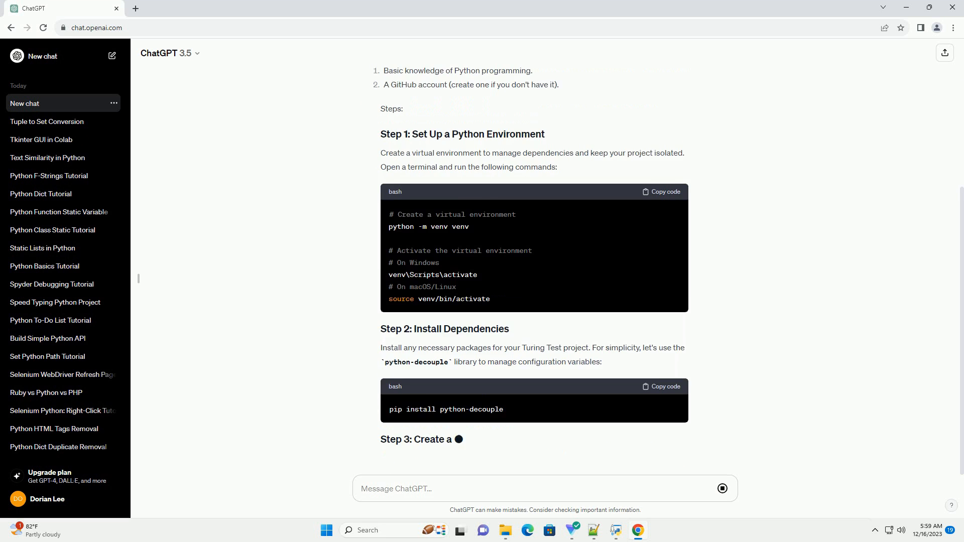
scroll("down", 3)
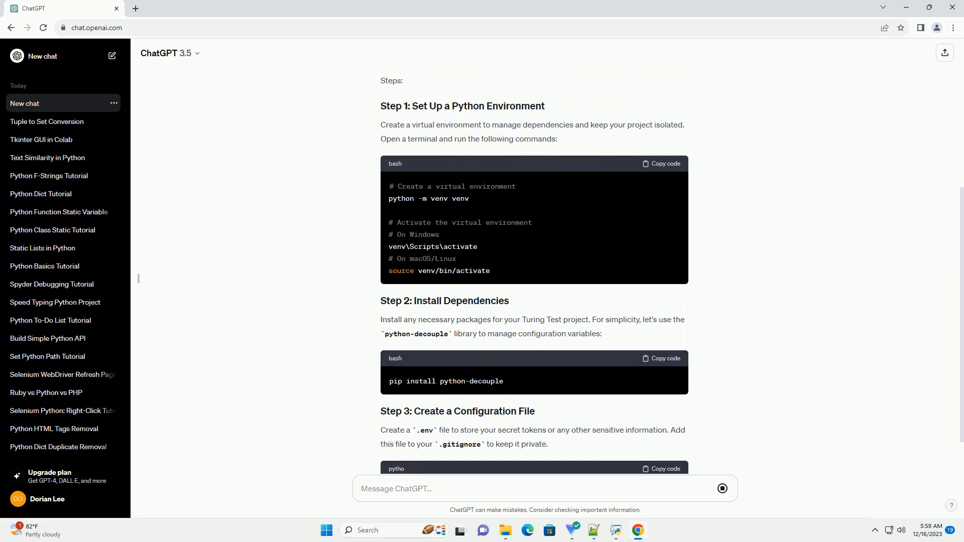
scroll("down", 3)
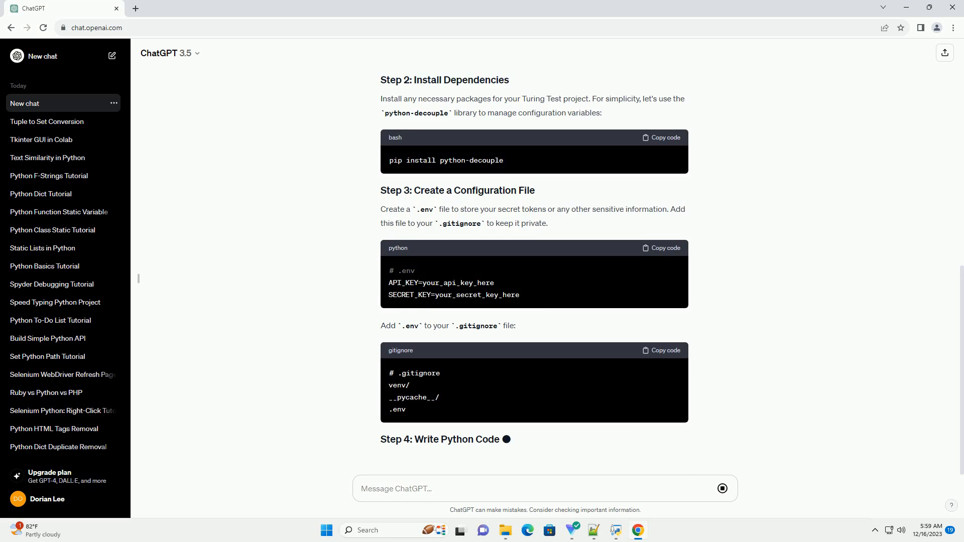
scroll("down", 3)
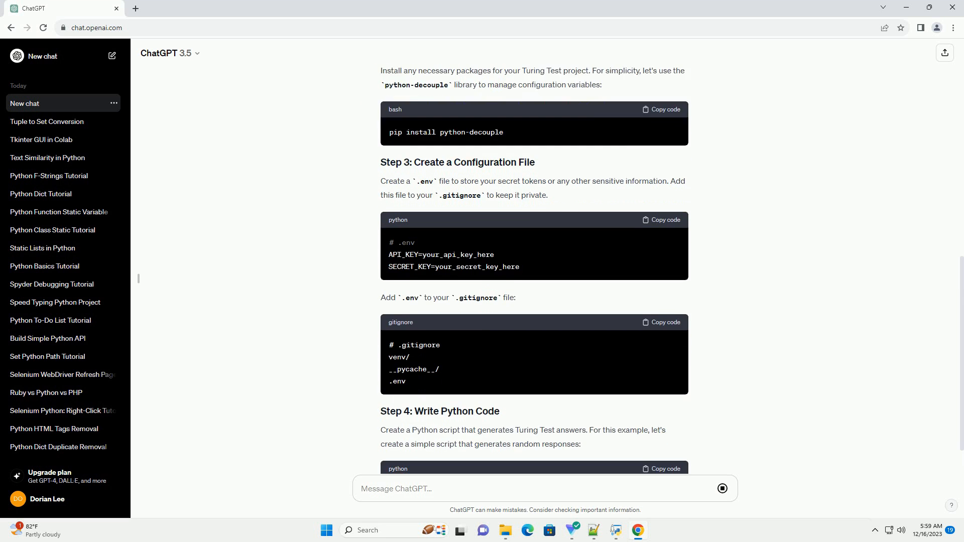
scroll("down", 3)
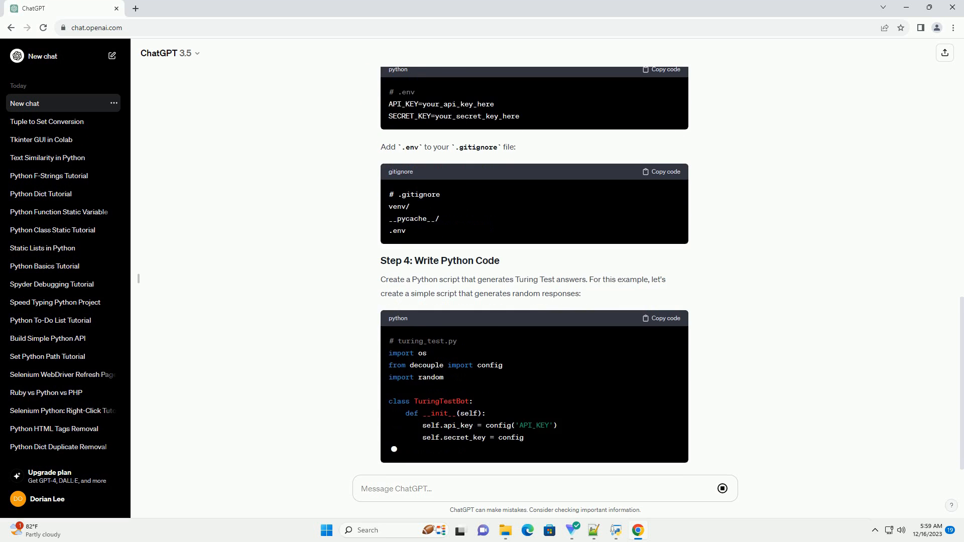
scroll("down", 3)
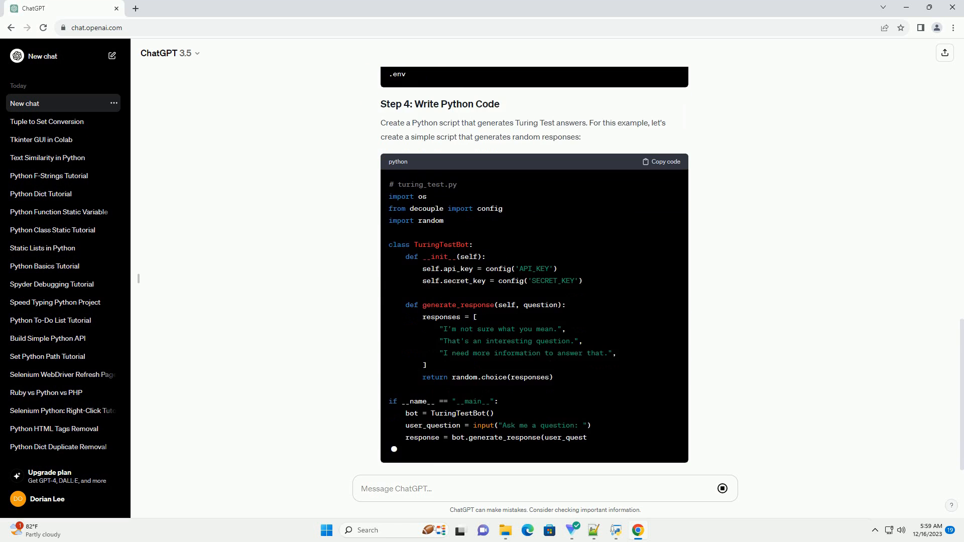
scroll("down", 3)
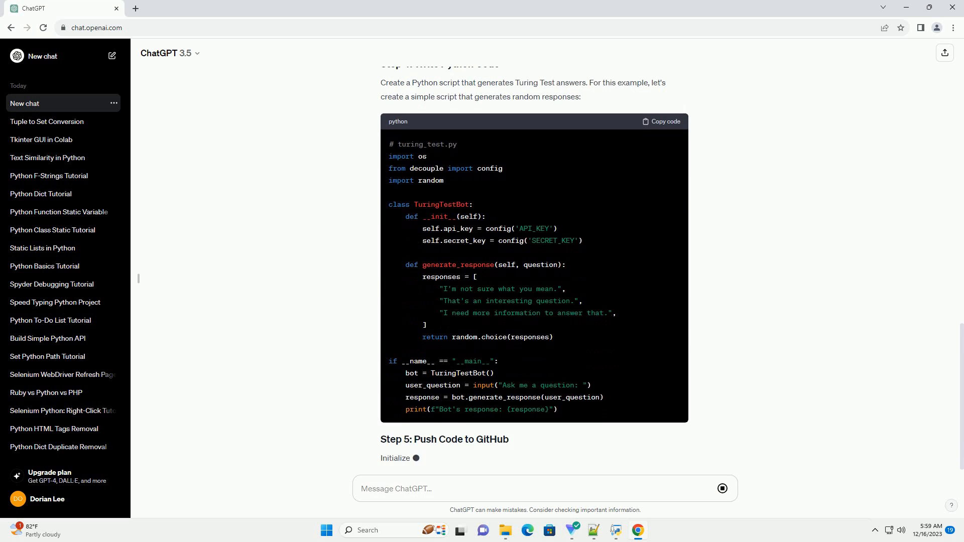
scroll("down", 3)
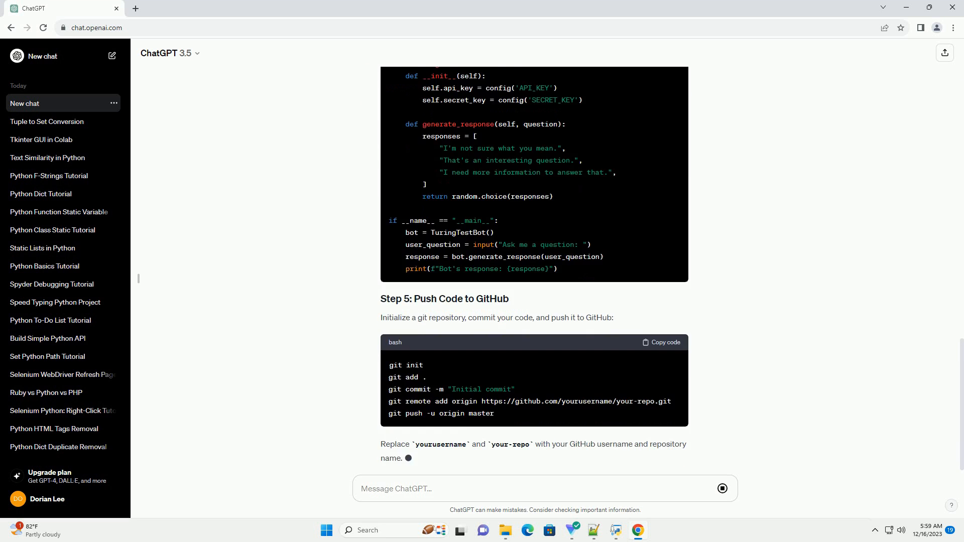
scroll("down", 3)
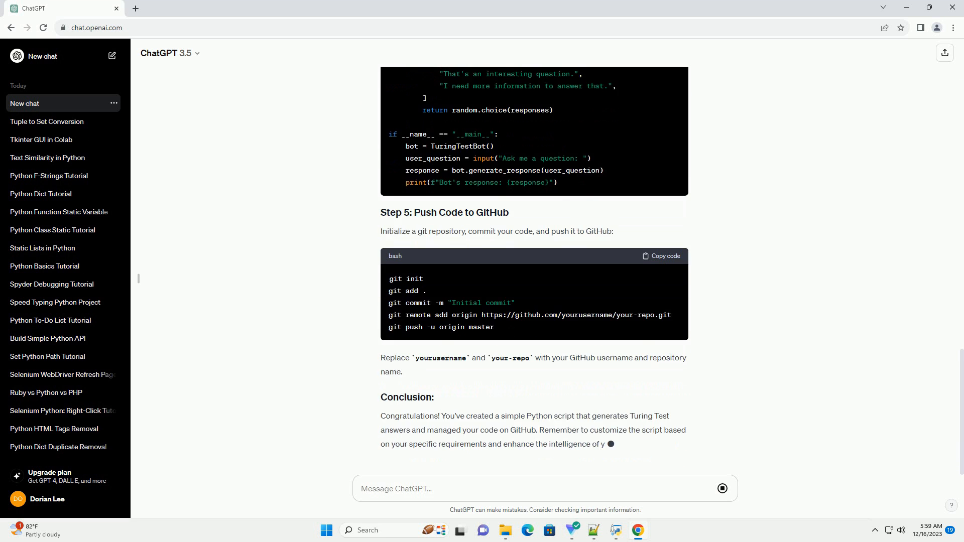